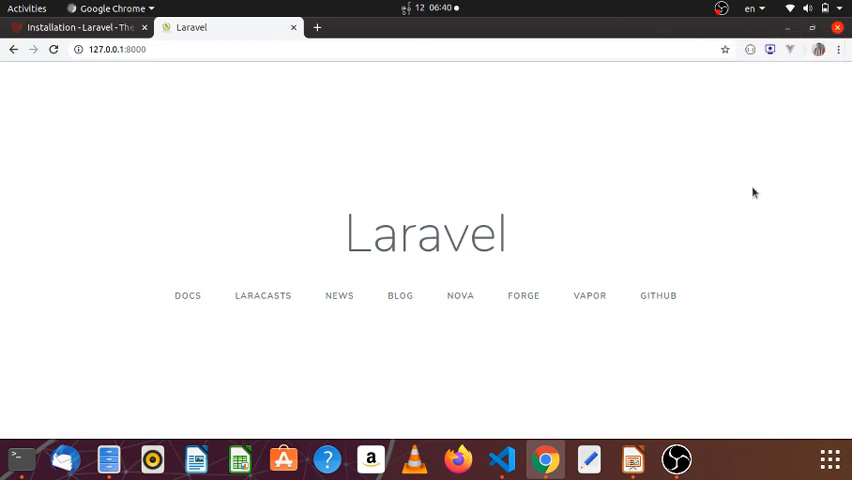
pyautogui.moveTo(472, 212)
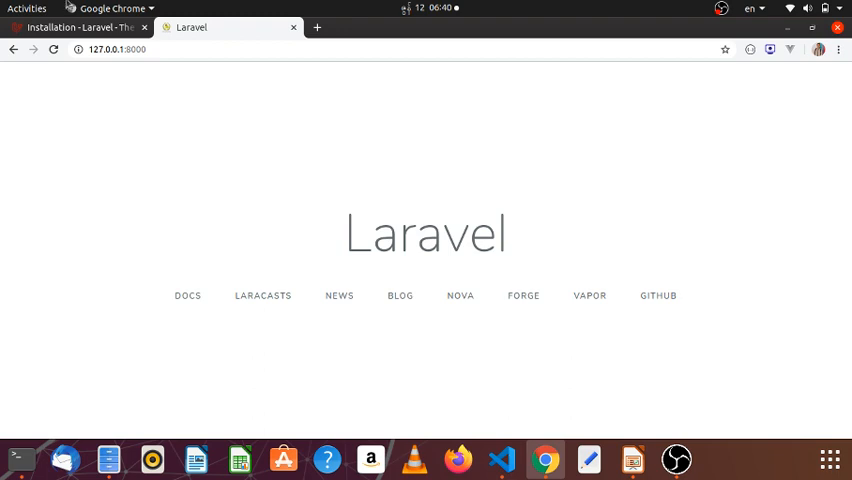
# Go to localhost:8080 phpMyAdmin in a new tab and log in as root with the password
pyautogui.click(318, 28)
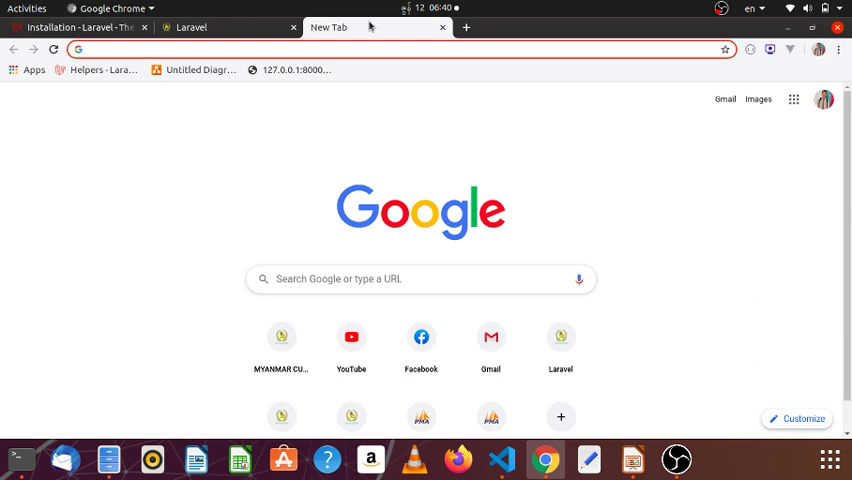
pyautogui.write('localhost:8080')
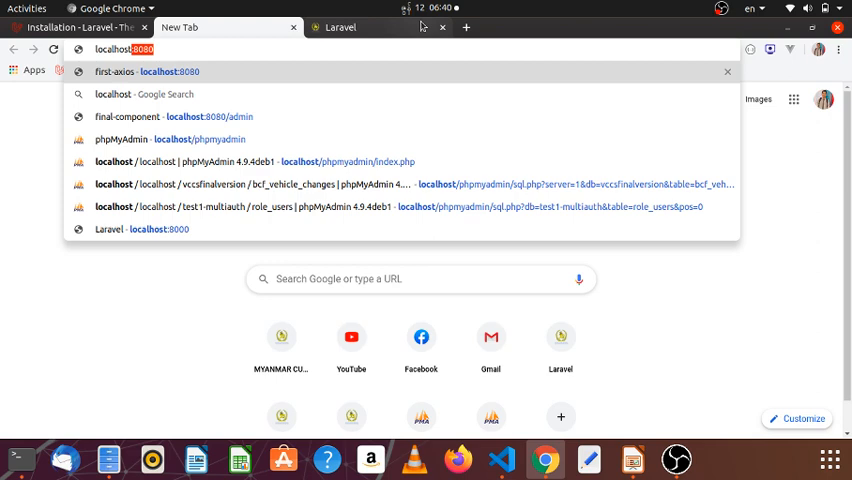
pyautogui.click(150, 140)
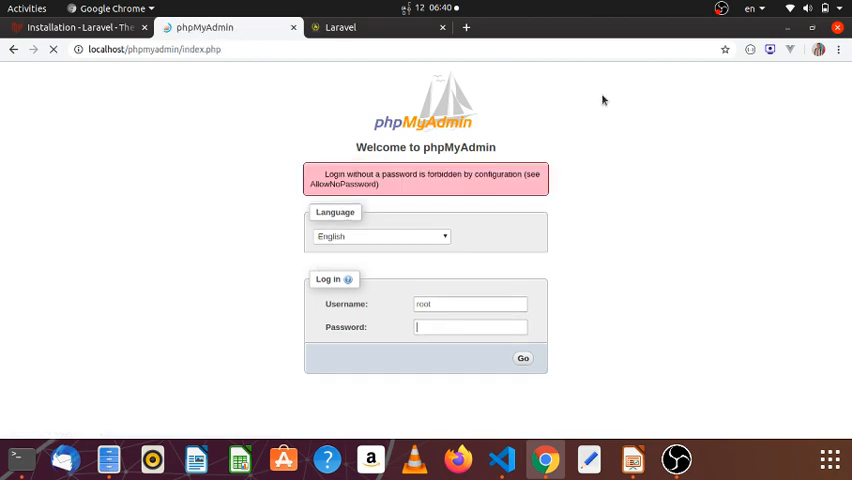
pyautogui.write('password')
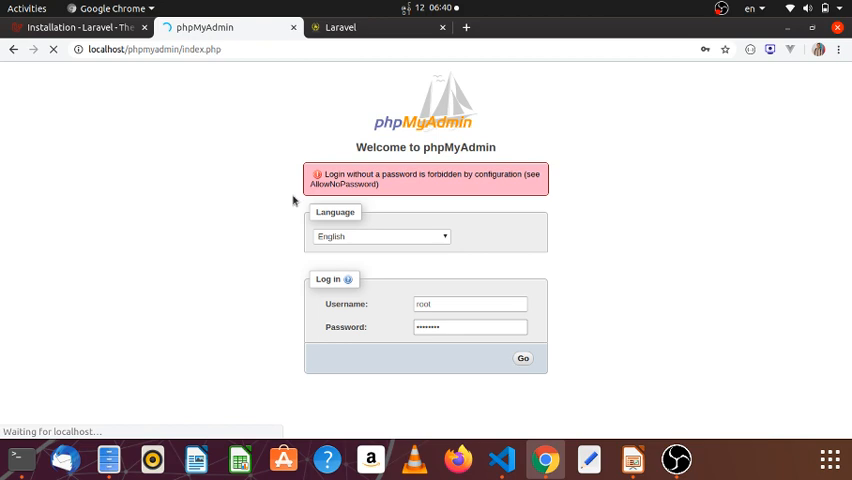
pyautogui.click(522, 358)
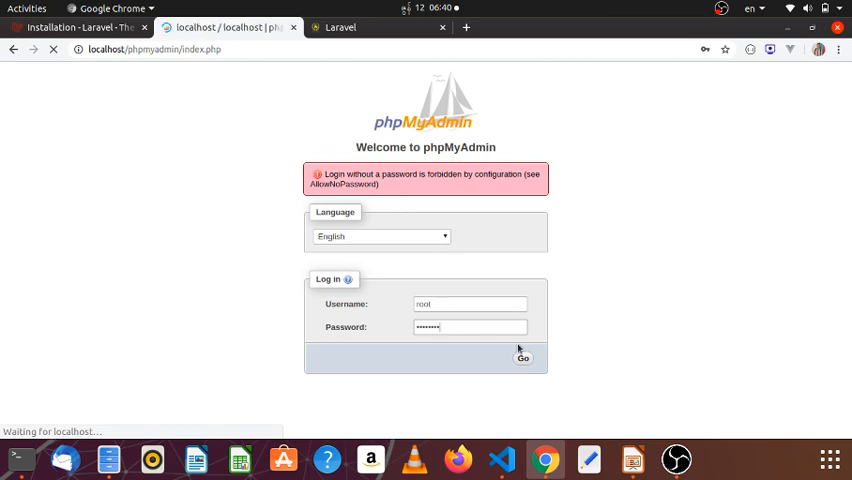
# Create a database named multi-auth with a utf8mb4 collation from the Databases page
pyautogui.click(522, 356)
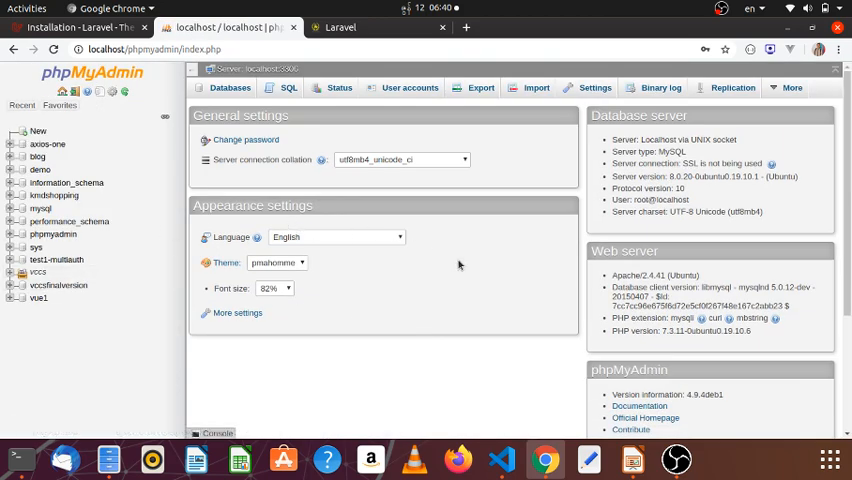
pyautogui.click(216, 88)
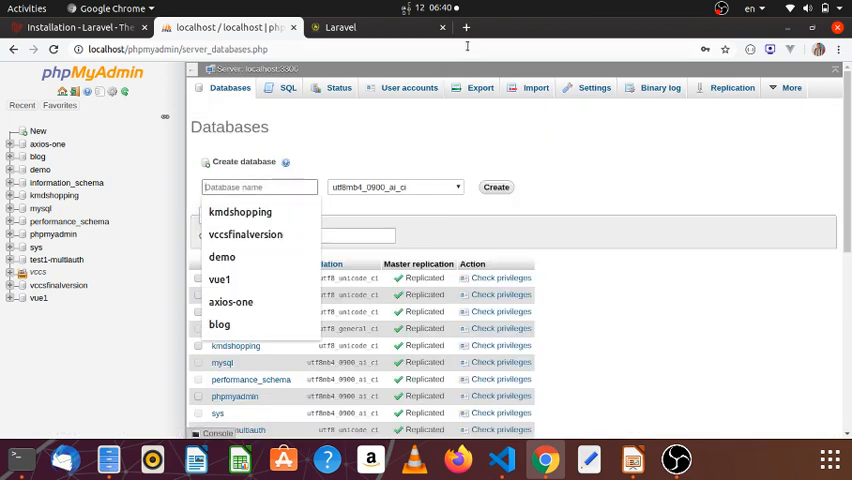
pyautogui.write('mul')
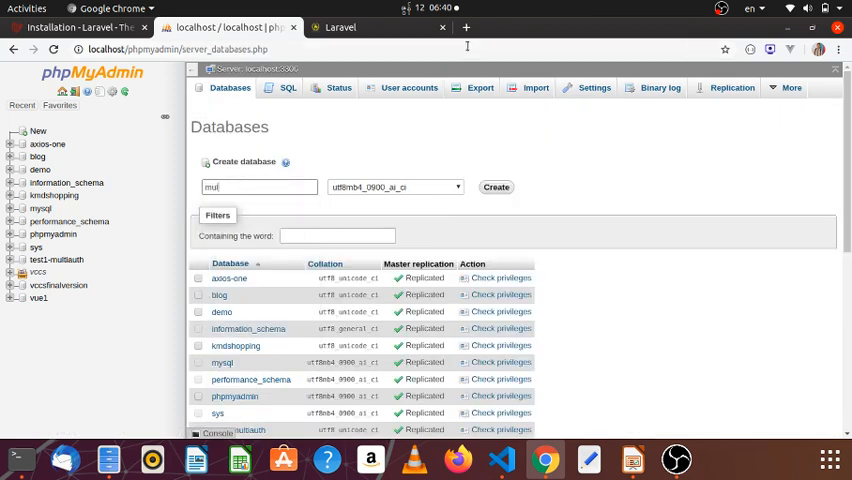
pyautogui.write('ti-auth')
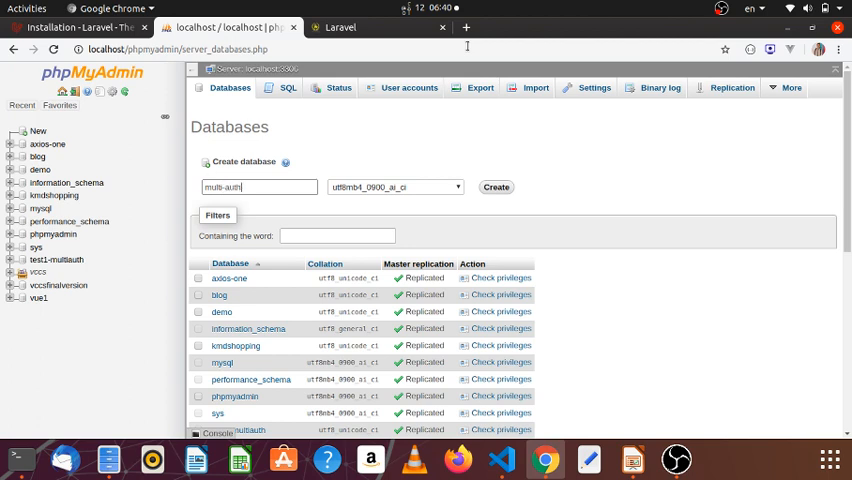
pyautogui.click(392, 188)
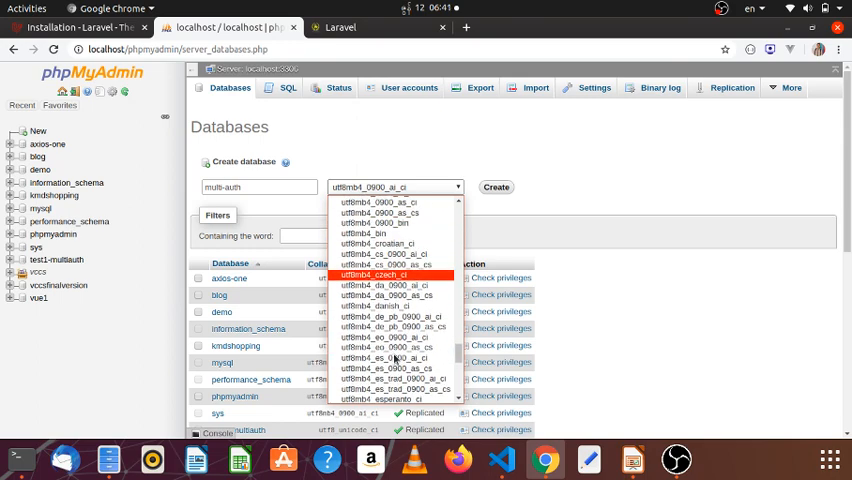
pyautogui.scroll(-3)
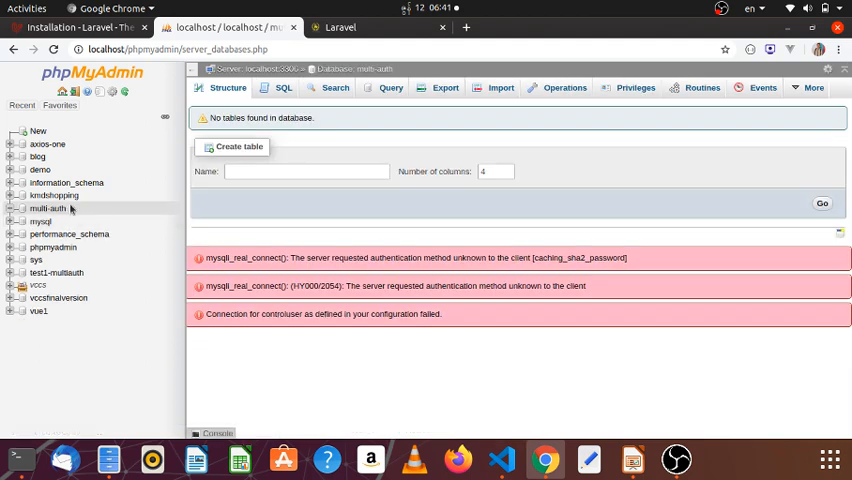
# View the empty multi-auth database, then switch to the project in the code editor
pyautogui.click(48, 208)
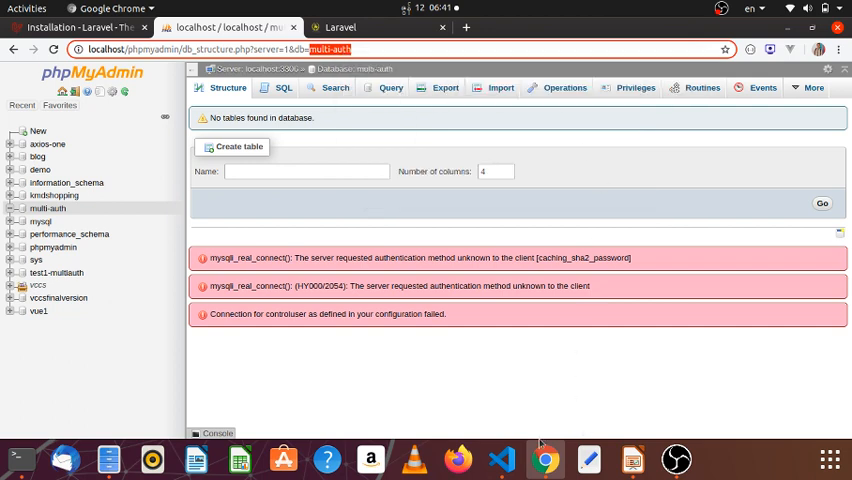
pyautogui.click(498, 456)
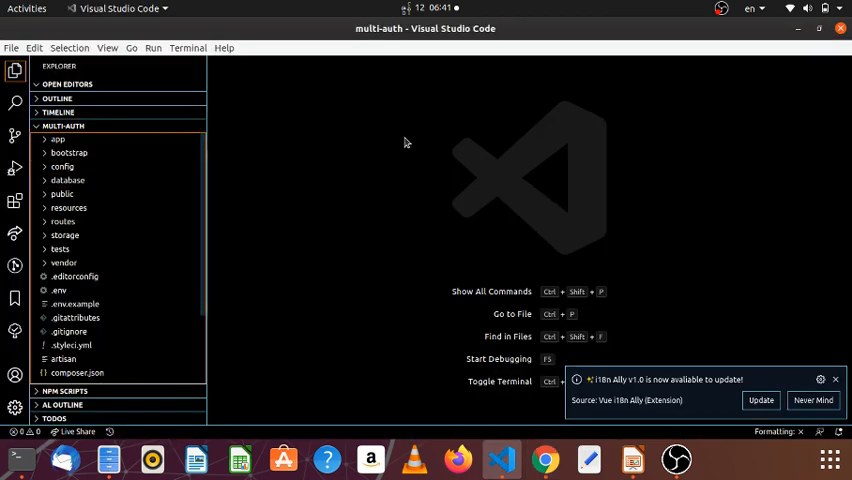
pyautogui.scroll(-3)
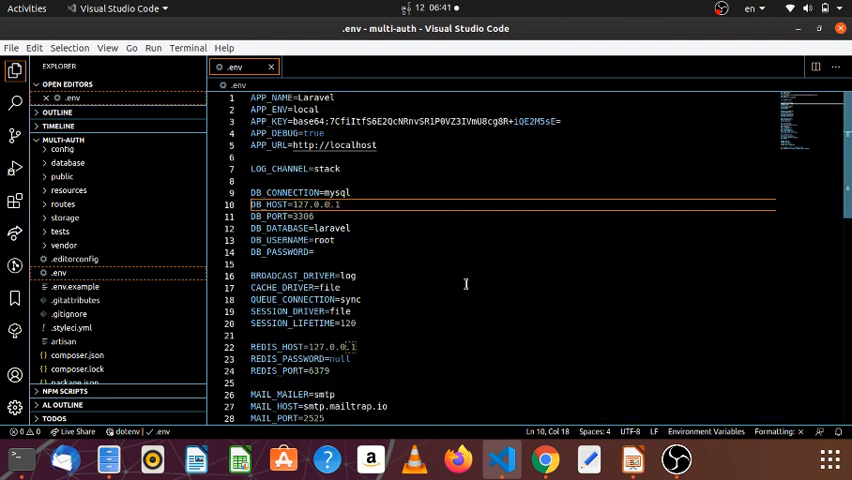
pyautogui.doubleClick(332, 228)
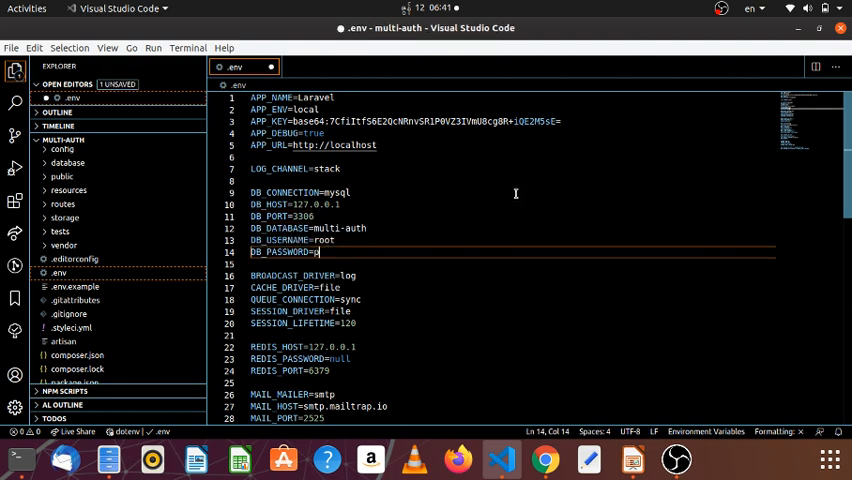
pyautogui.write('password')
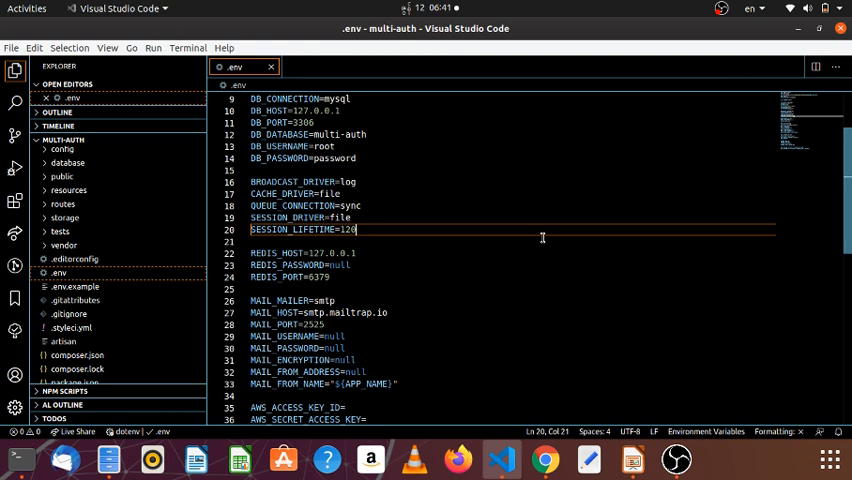
pyautogui.scroll(3)
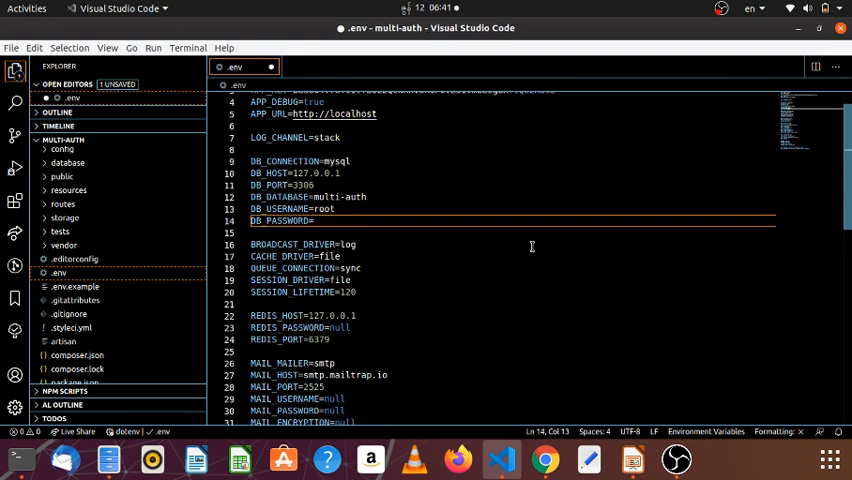
pyautogui.write('password')
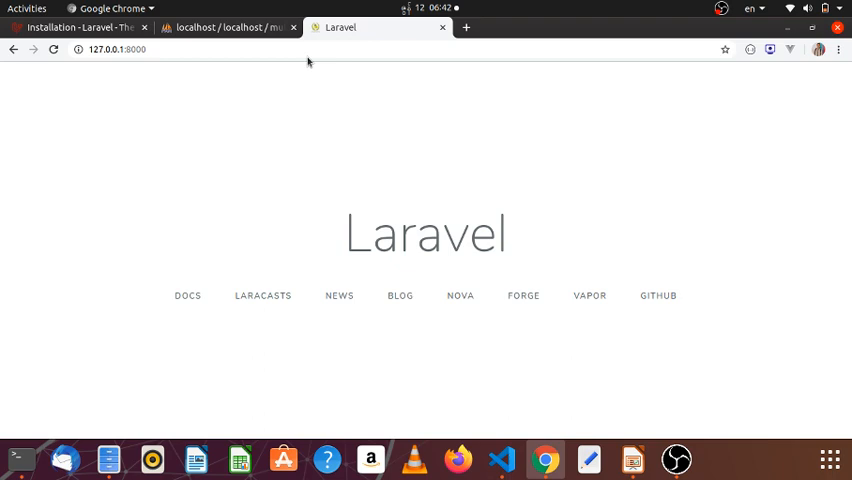
pyautogui.click(496, 460)
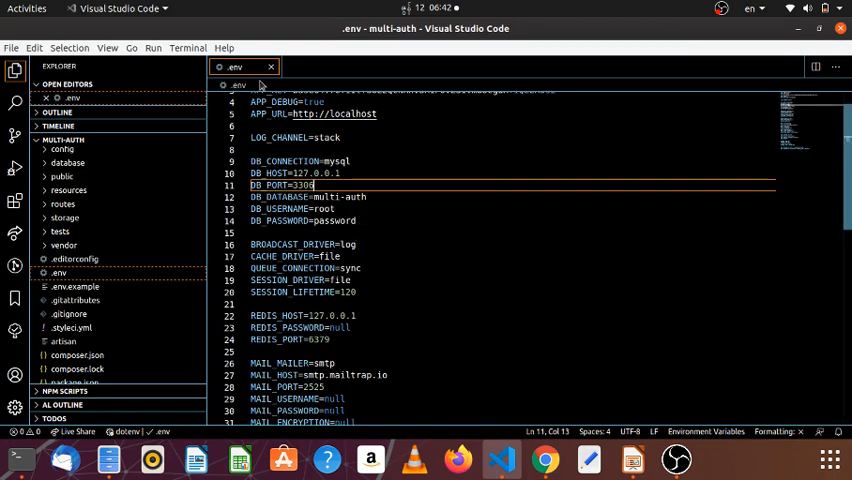
# Close .env and open the create_users_table migration under database > migrations
pyautogui.click(266, 68)
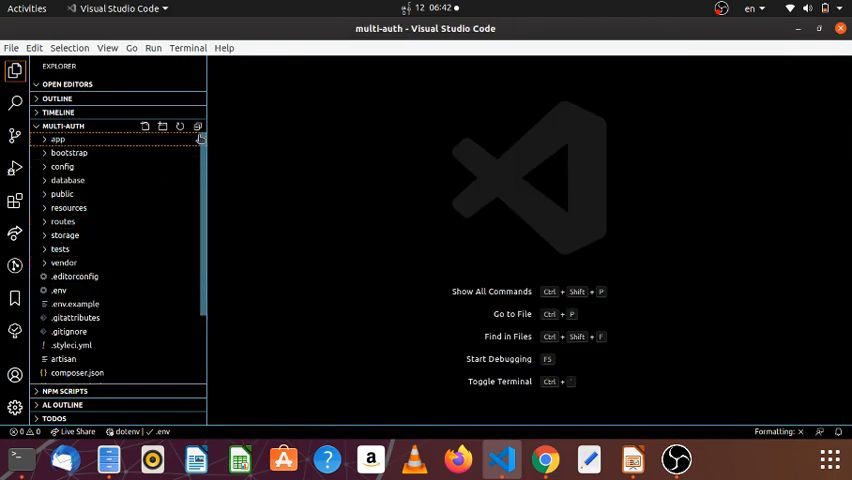
pyautogui.click(68, 180)
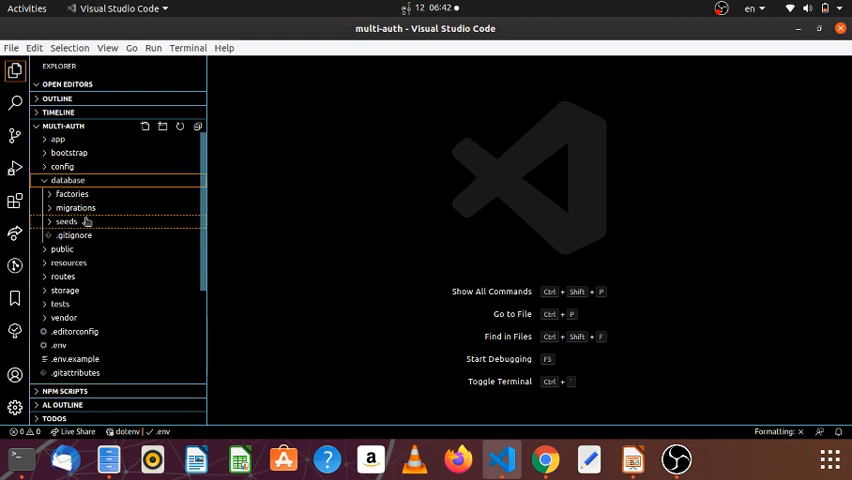
pyautogui.click(76, 208)
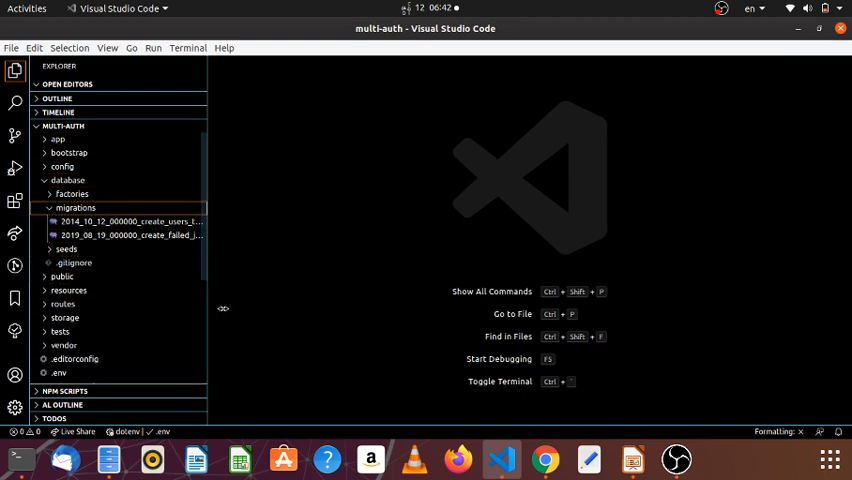
pyautogui.doubleClick(130, 220)
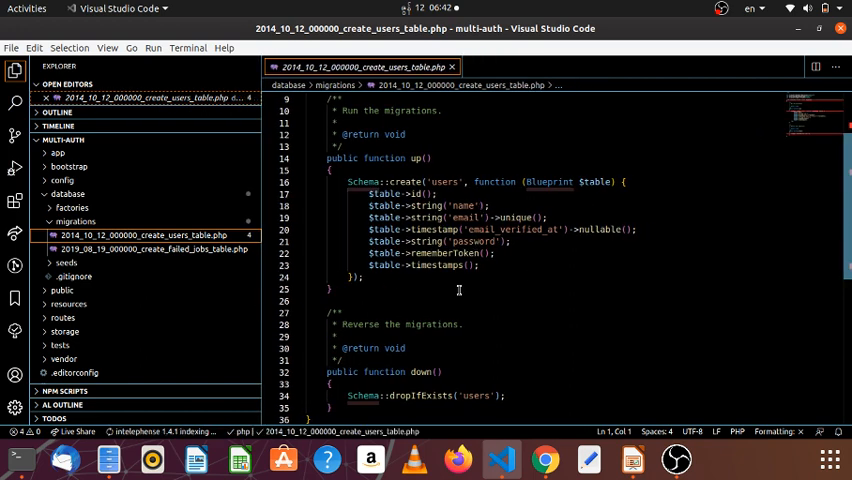
# Read through the users table migration, then close it
pyautogui.click(520, 292)
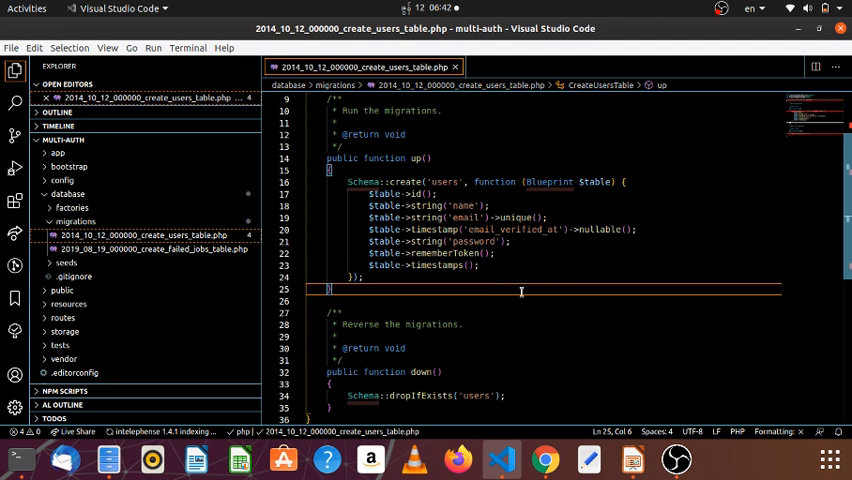
pyautogui.moveTo(584, 268)
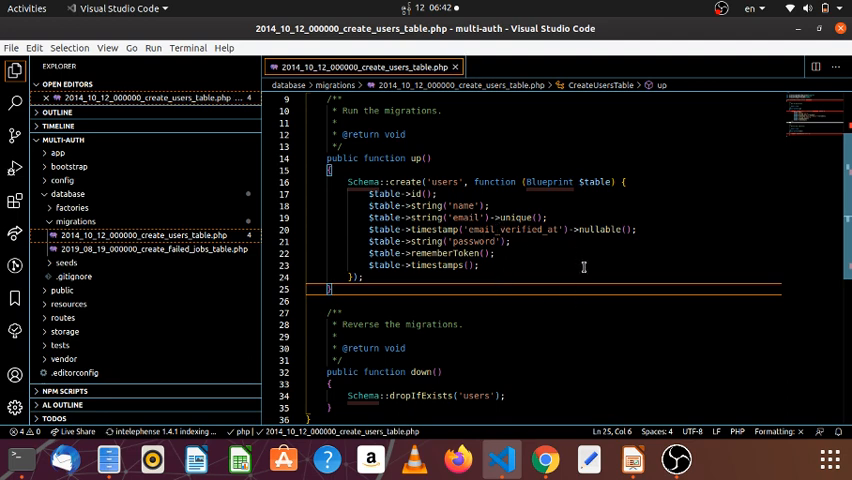
pyautogui.moveTo(570, 272)
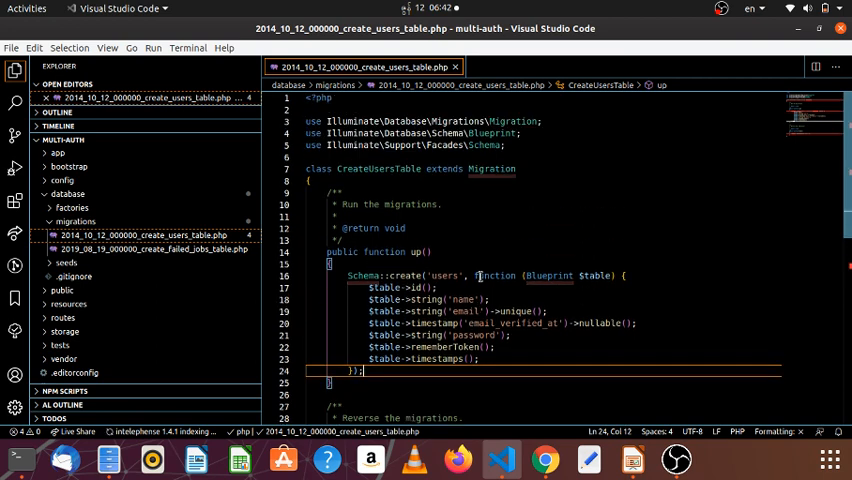
pyautogui.scroll(-3)
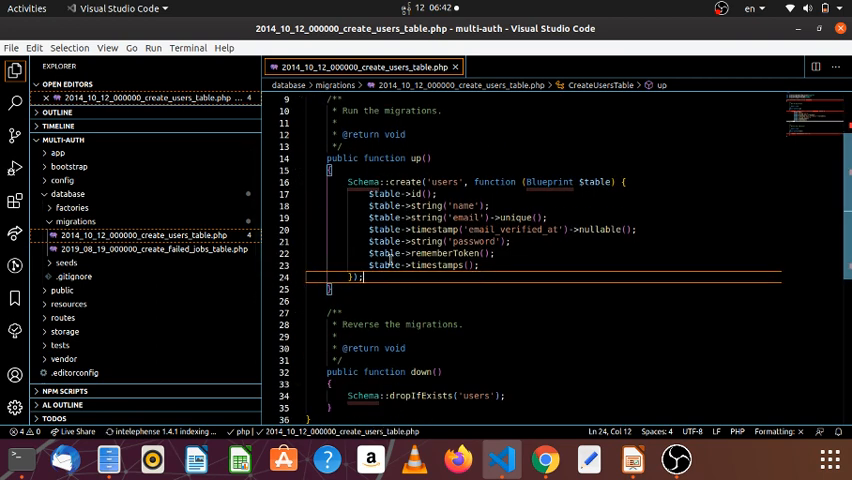
pyautogui.click(456, 68)
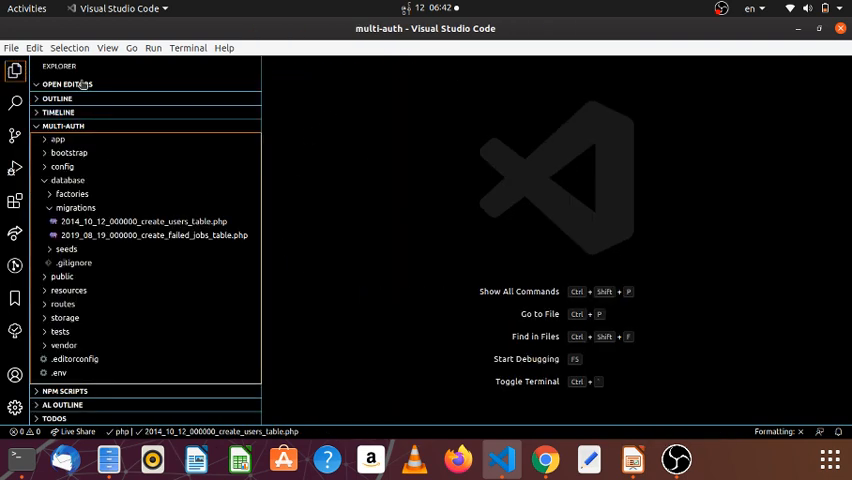
# Run php artisan migrate in the integrated terminal to create the users table
pyautogui.click(192, 48)
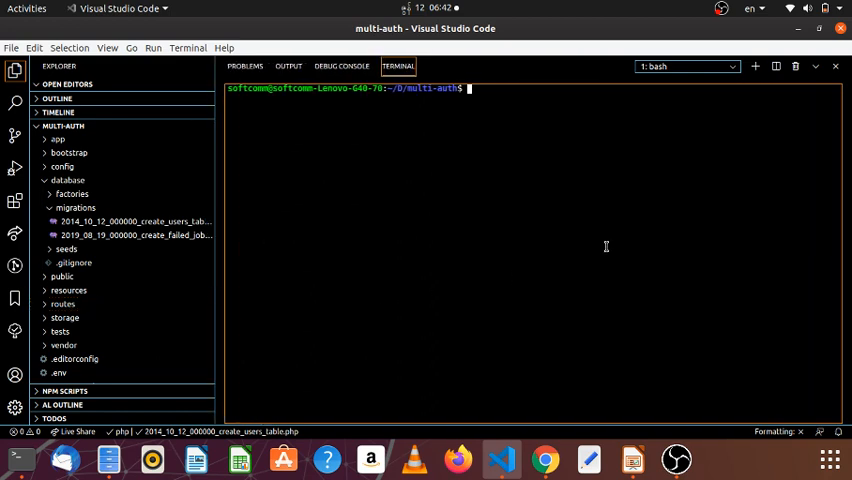
pyautogui.write('php artisan migrate')
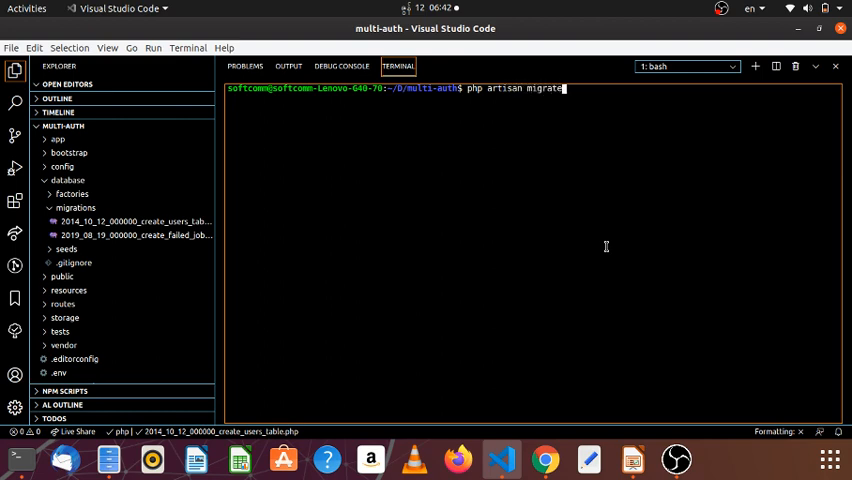
pyautogui.press('Return')
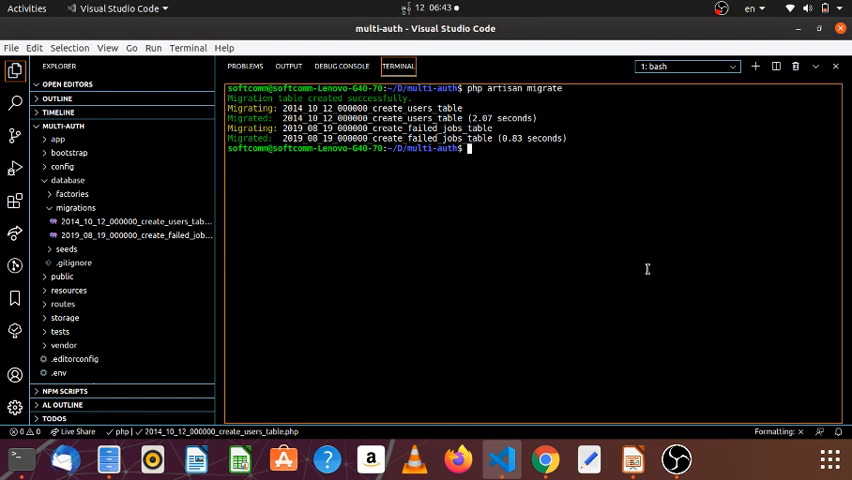
pyautogui.moveTo(566, 452)
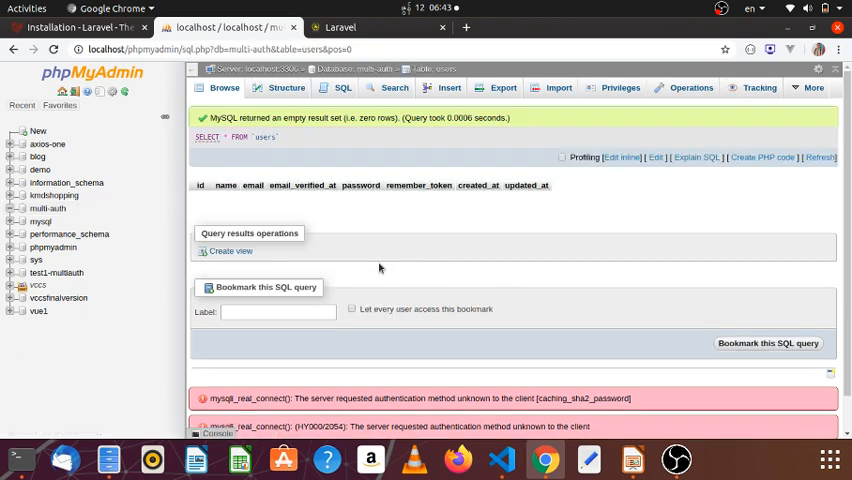
pyautogui.moveTo(516, 242)
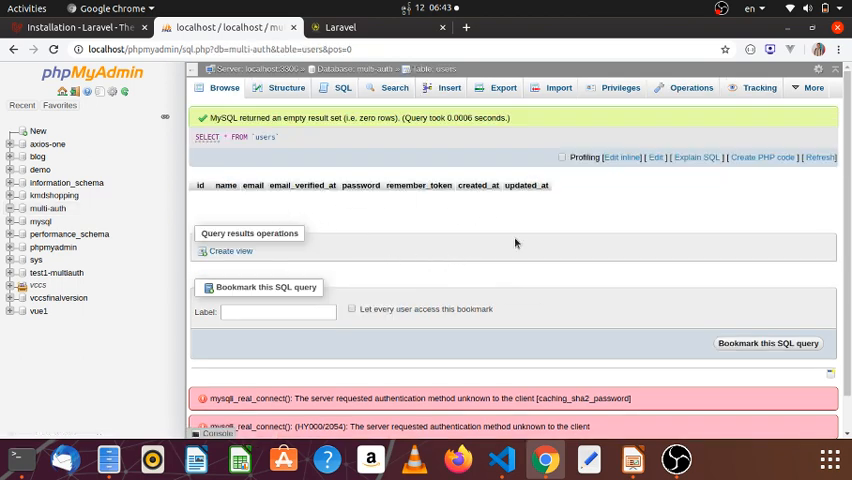
pyautogui.moveTo(600, 284)
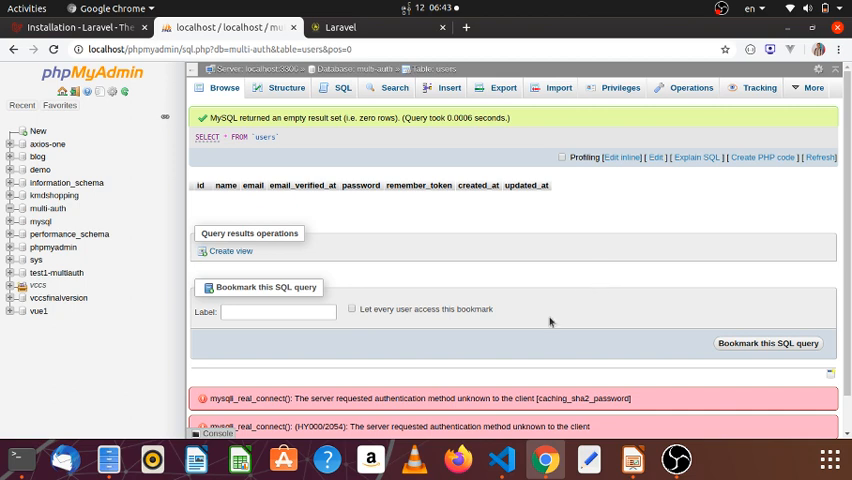
pyautogui.moveTo(556, 364)
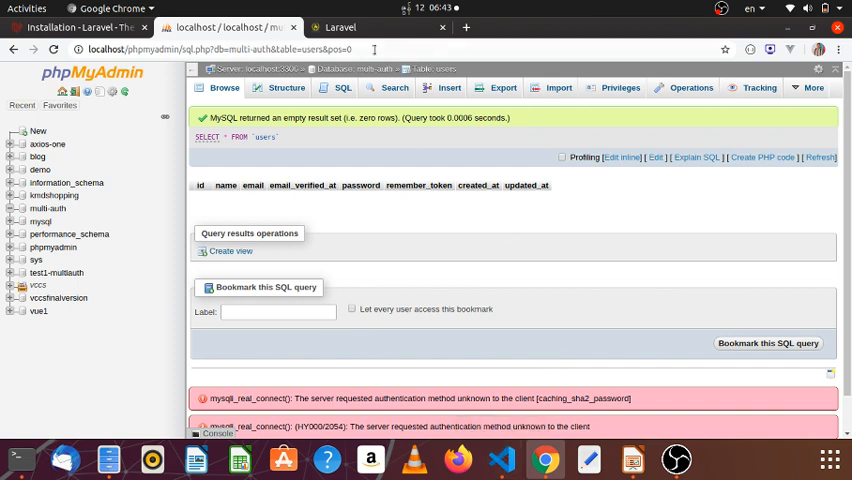
pyautogui.click(370, 28)
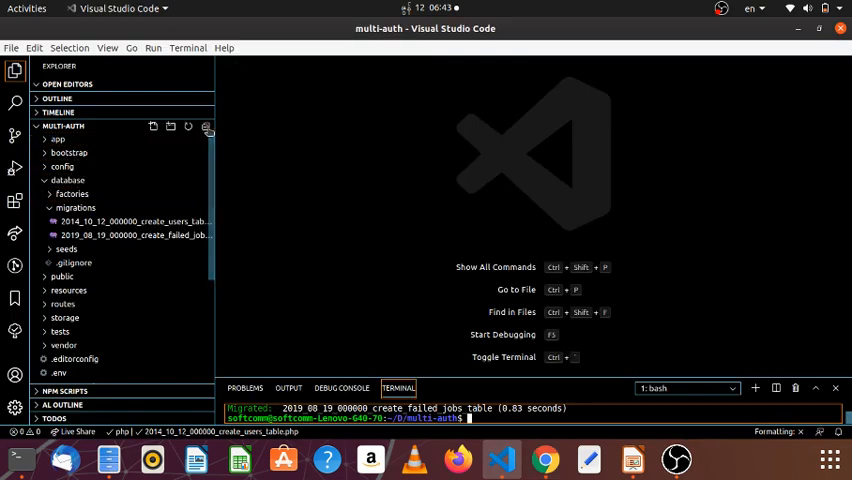
# Collapse the Explorer tree to top-level folders and return focus to the editor
pyautogui.click(68, 180)
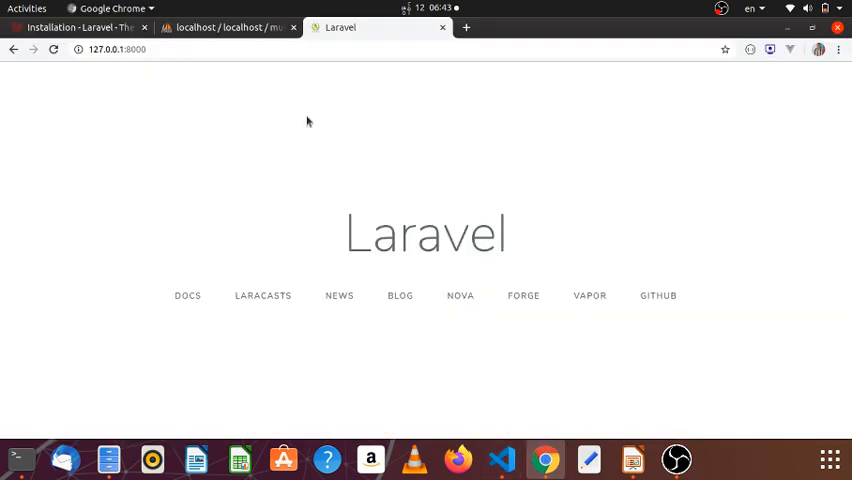
pyautogui.moveTo(634, 160)
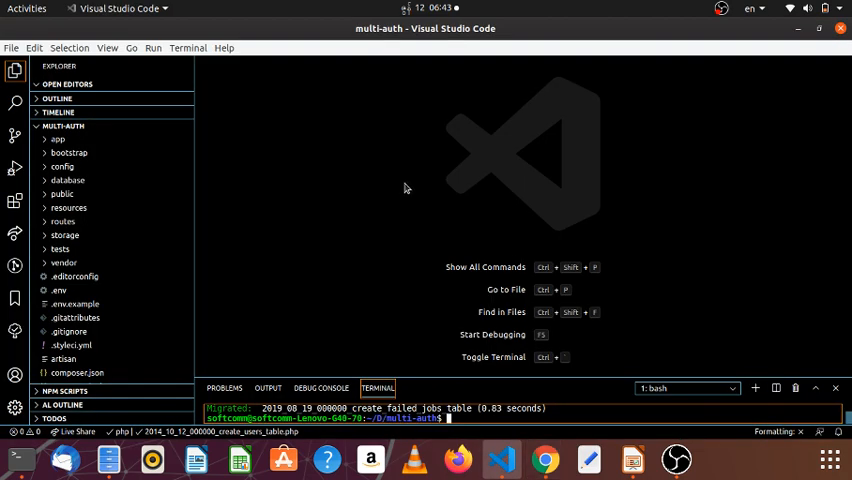
pyautogui.moveTo(432, 200)
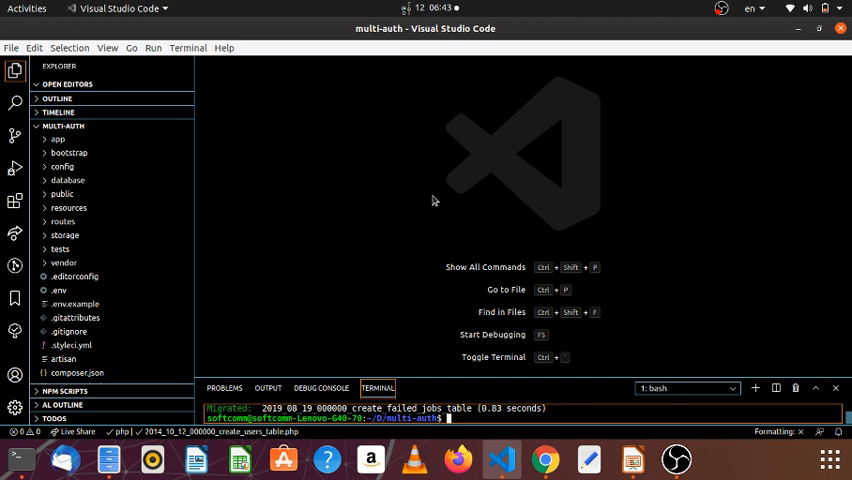
pyautogui.moveTo(752, 74)
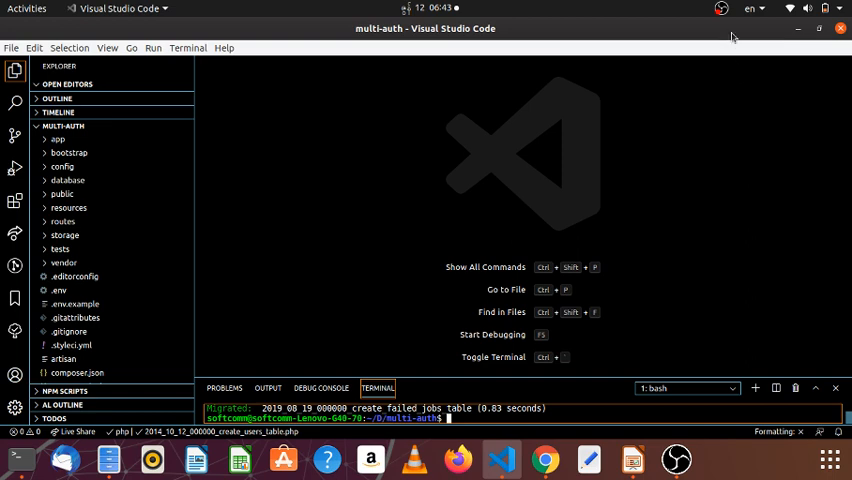
pyautogui.click(716, 8)
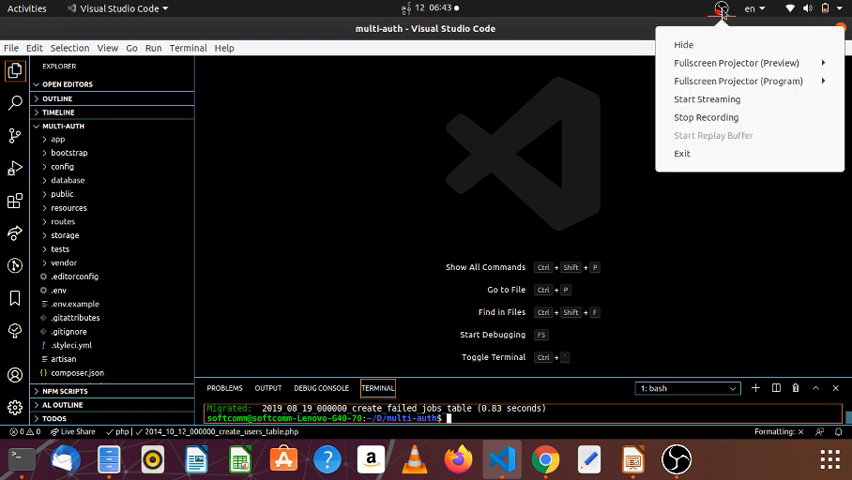